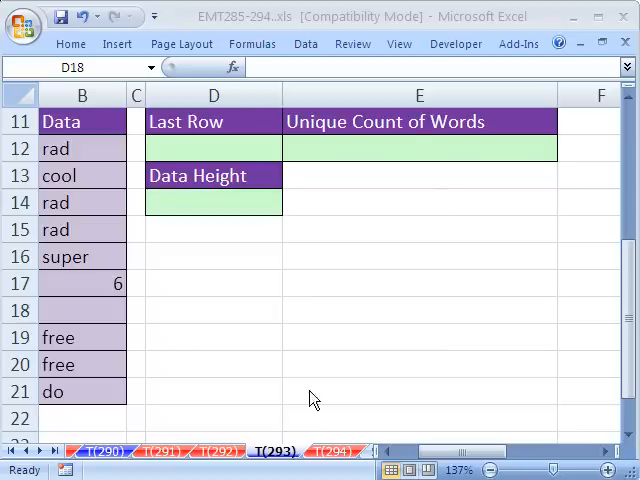
Select D12, the Last Row result cell
left_click(213, 310)
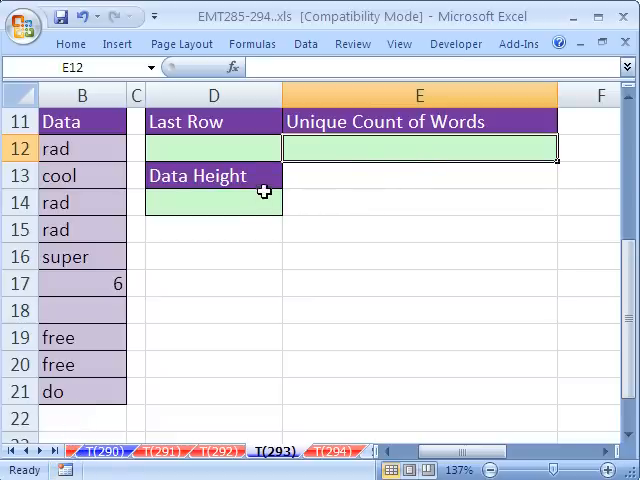
left_click(213, 148)
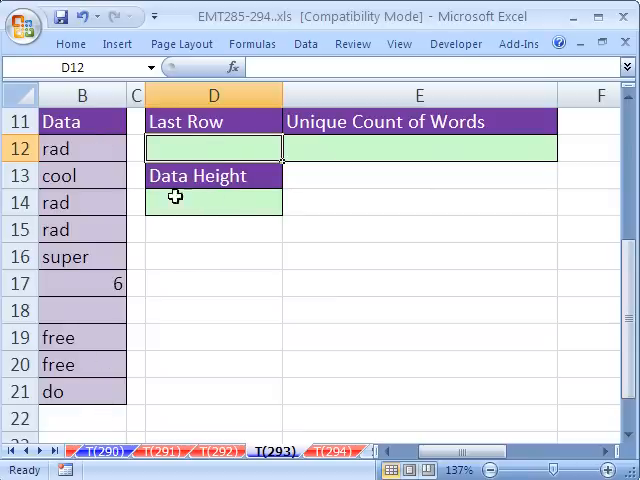
mouse_move(92, 308)
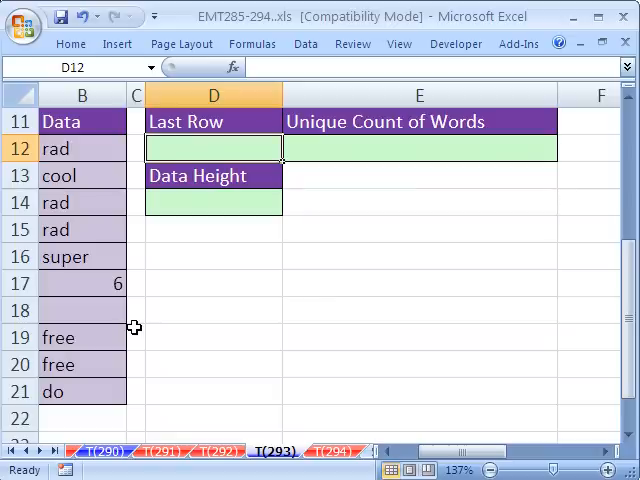
left_click(419, 148)
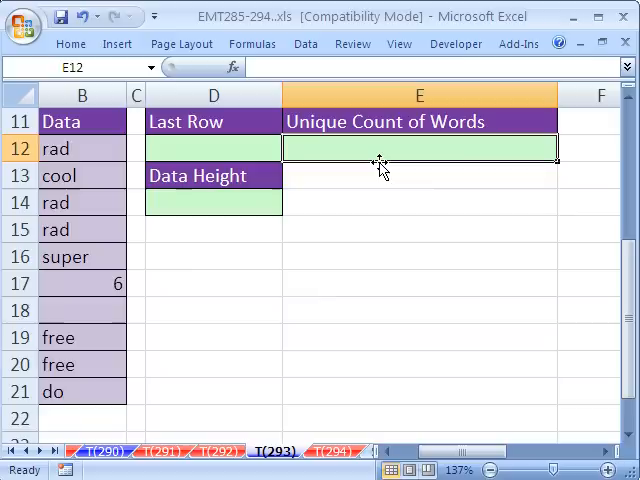
left_click(213, 148)
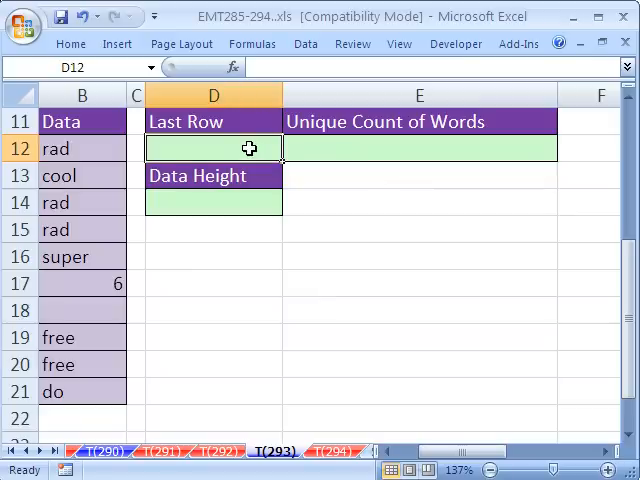
Build =MAX(($B$12:$B$166<>"")*ROW($B$12:$B$166)) in D12, previewing the test with F9
type("=")
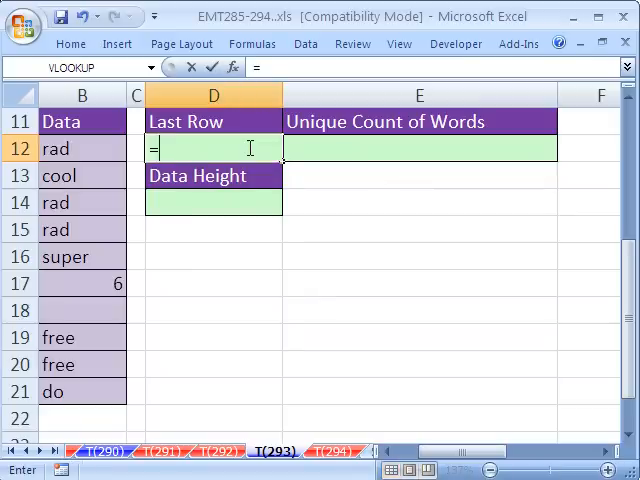
type("MAX(")
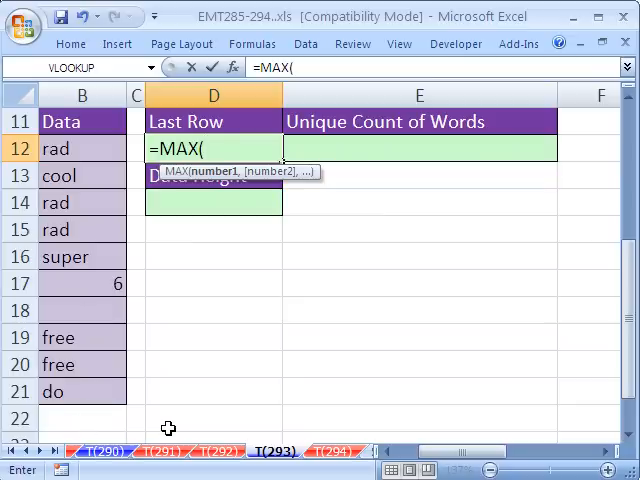
type("(")
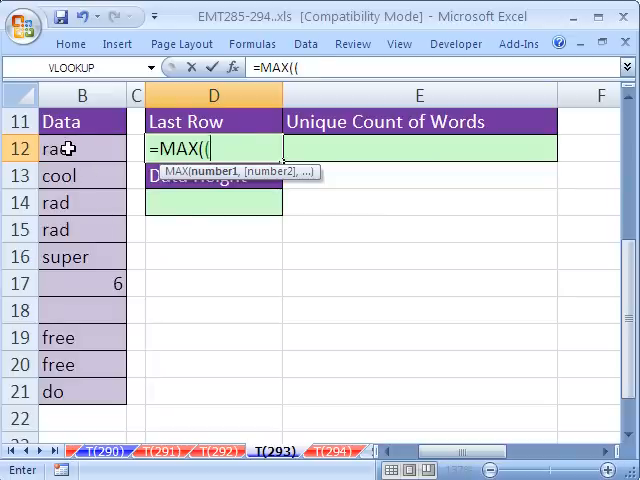
left_click_drag(82, 148, 82, 391)
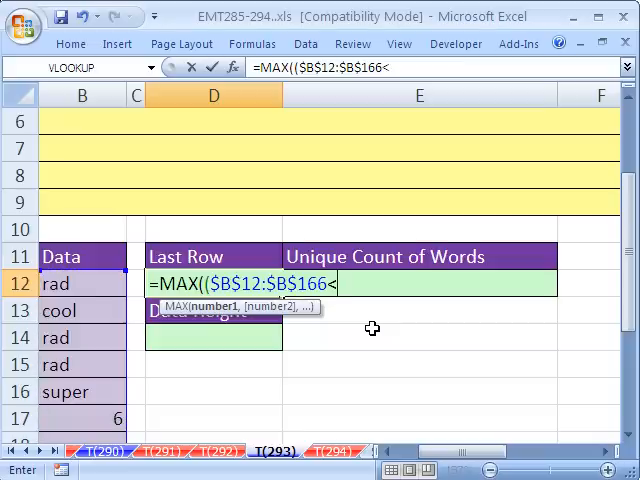
type("<>\"\"")
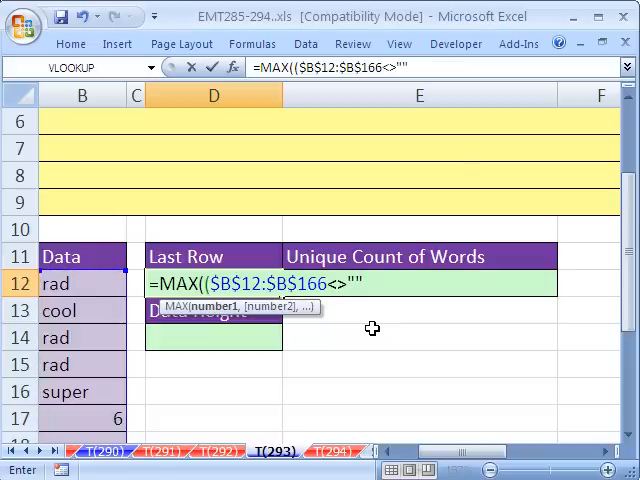
type(")")
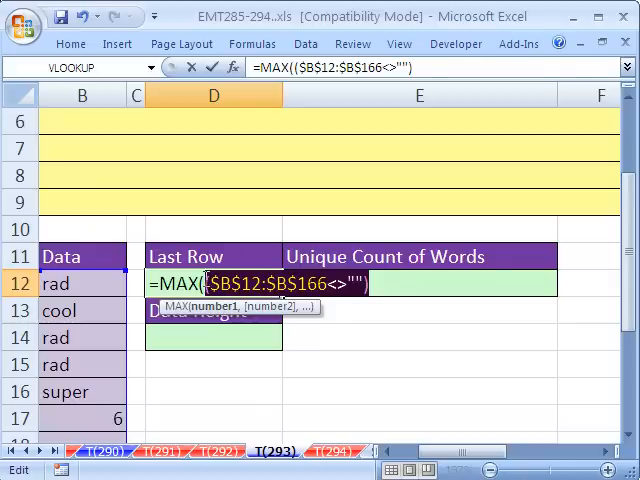
key("f9")
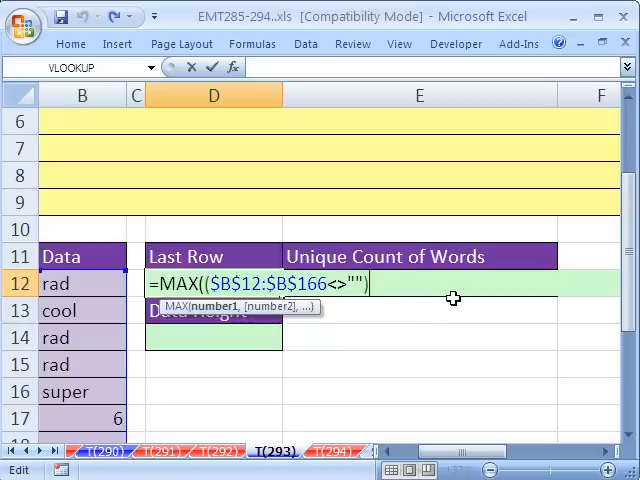
type("*ro")
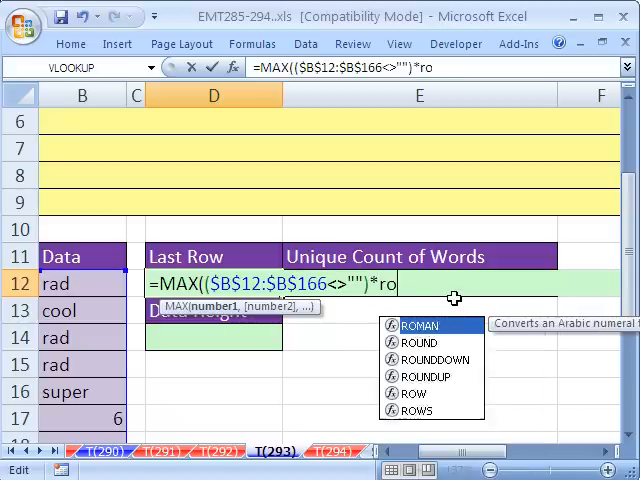
type("w")
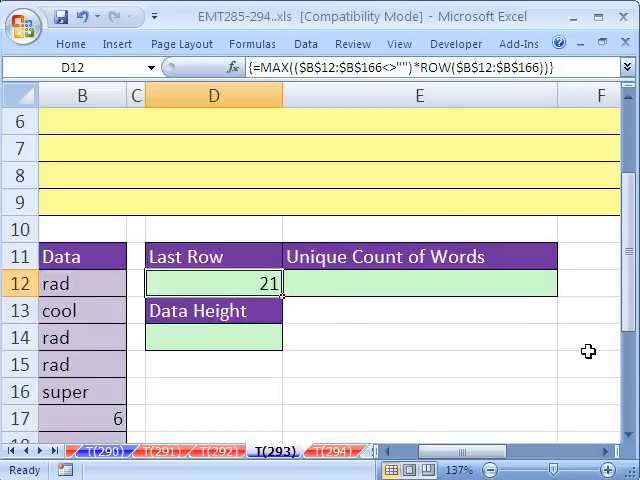
scroll("down", 3)
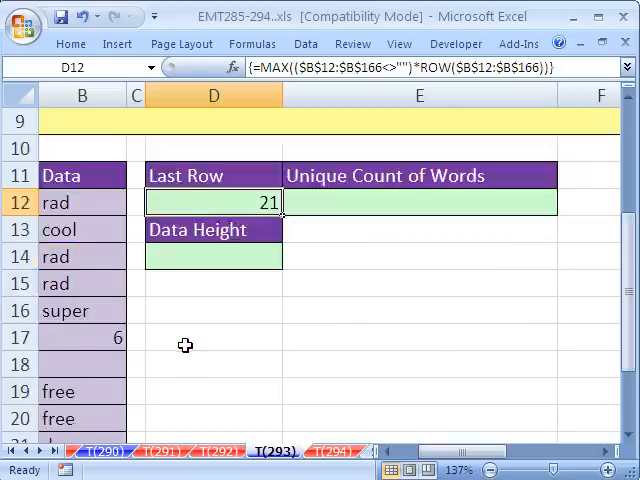
type("do")
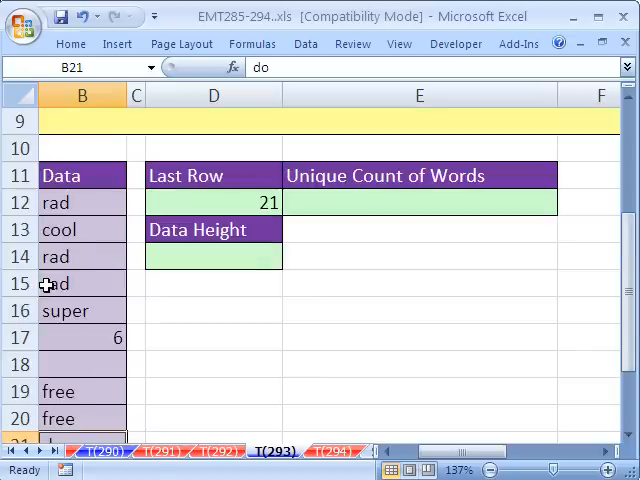
scroll("down", 3)
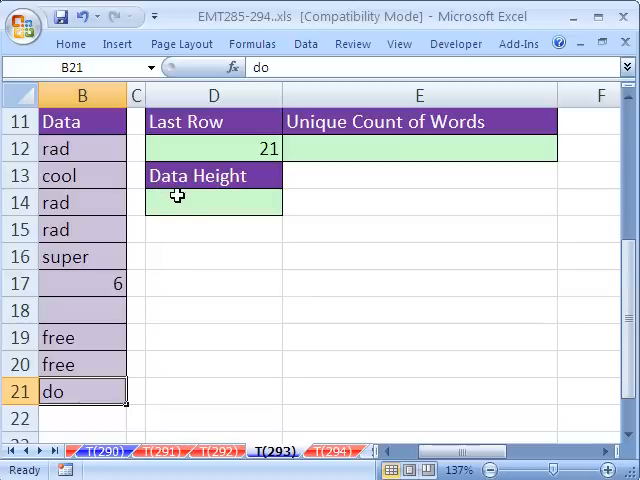
left_click(213, 202)
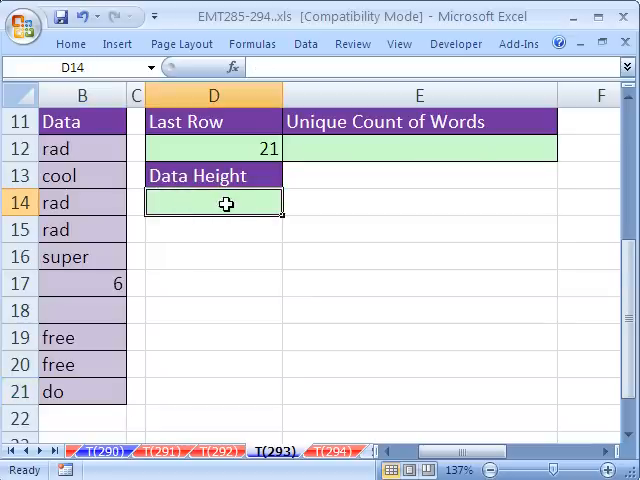
mouse_move(367, 214)
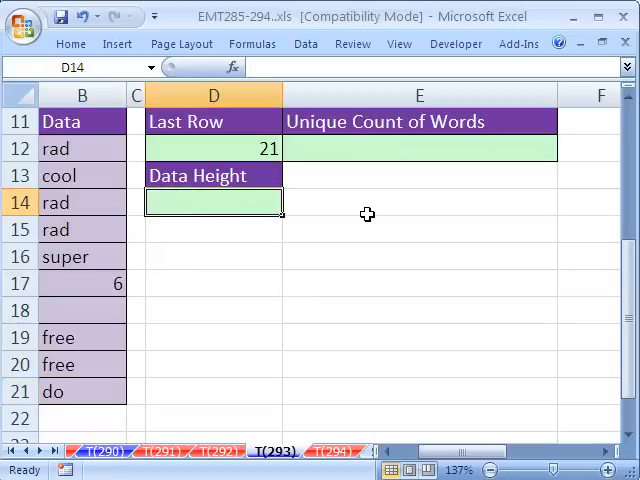
Enter =D12-ROW(B11) in D14 so Data Height returns 10
type("=")
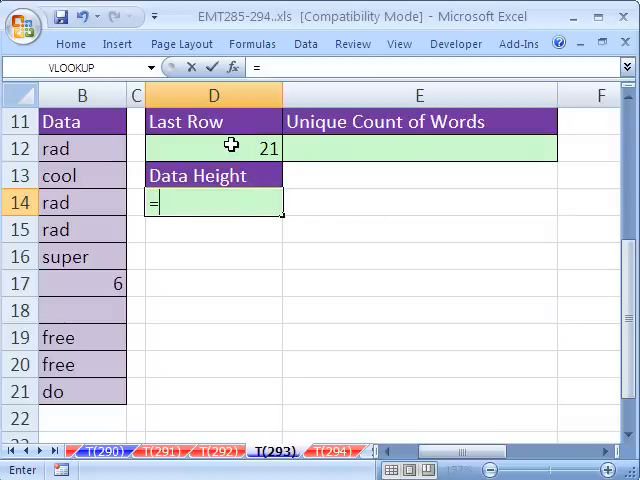
left_click(213, 148)
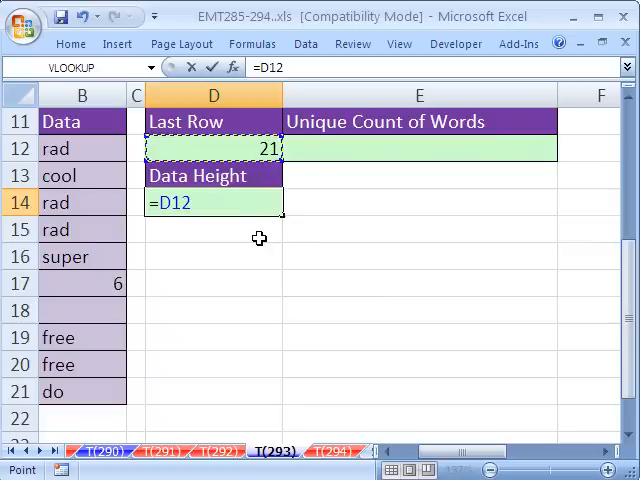
type("-")
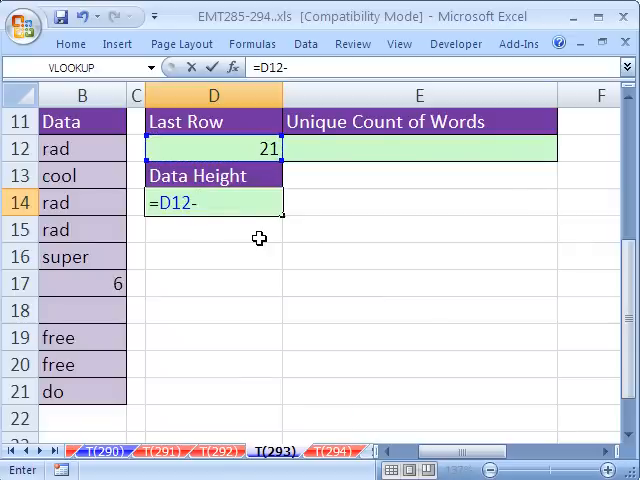
type("row(")
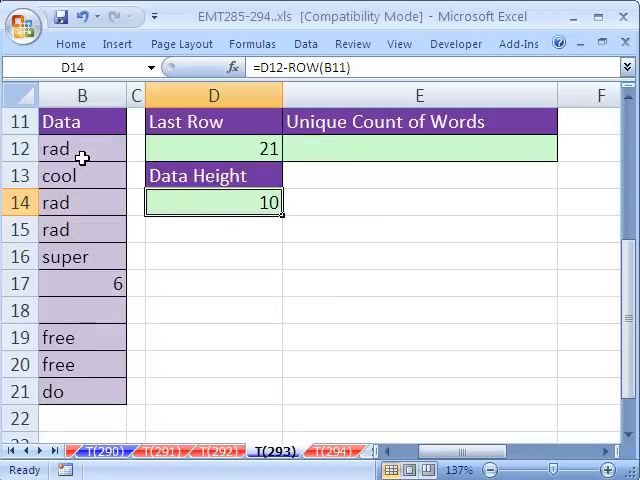
mouse_move(100, 294)
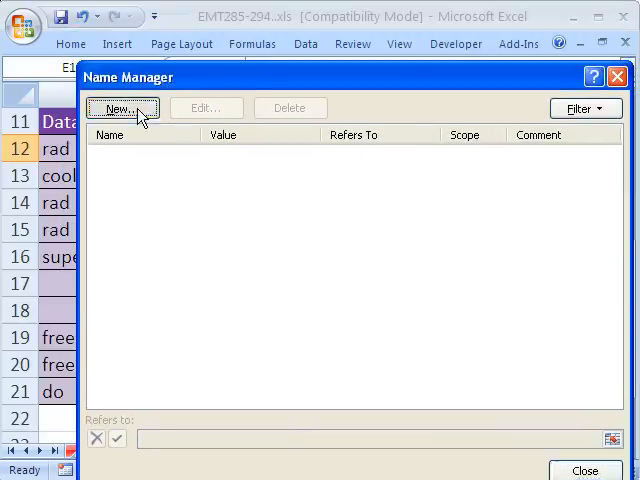
Open Name Manager, start a new name, then cancel it and return to the empty list
left_click(122, 108)
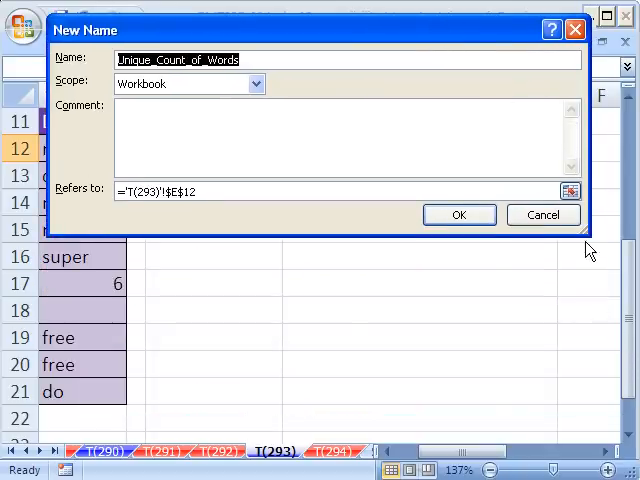
left_click(459, 215)
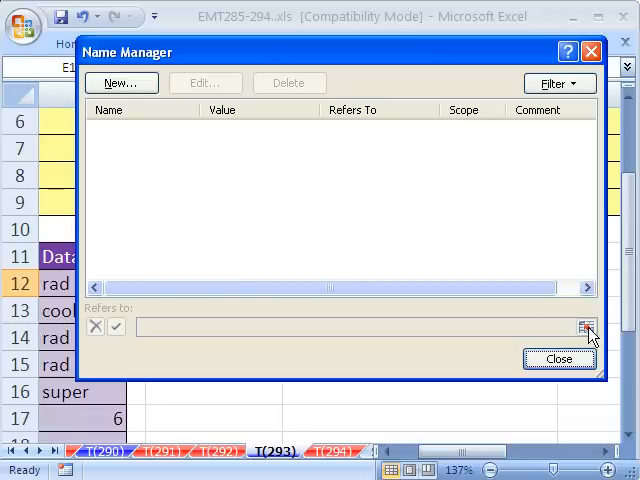
mouse_move(458, 332)
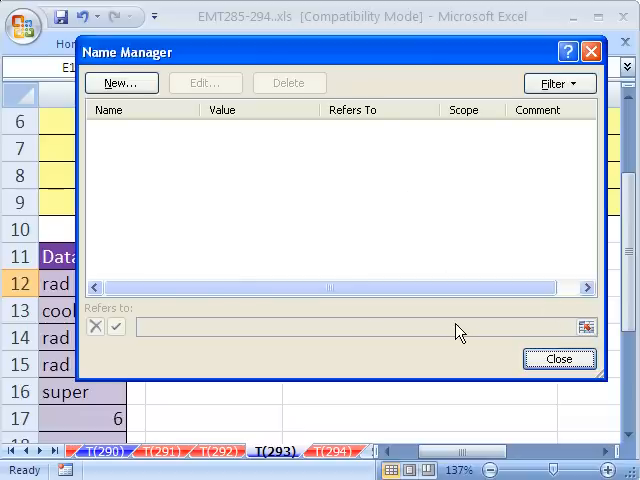
left_click(120, 82)
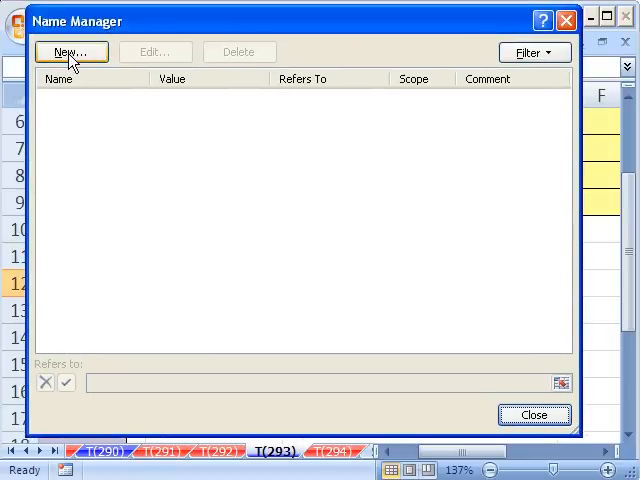
Create the name UCW referring to =OFFSET($B$12,0,0,$D$14,1)
left_click(70, 51)
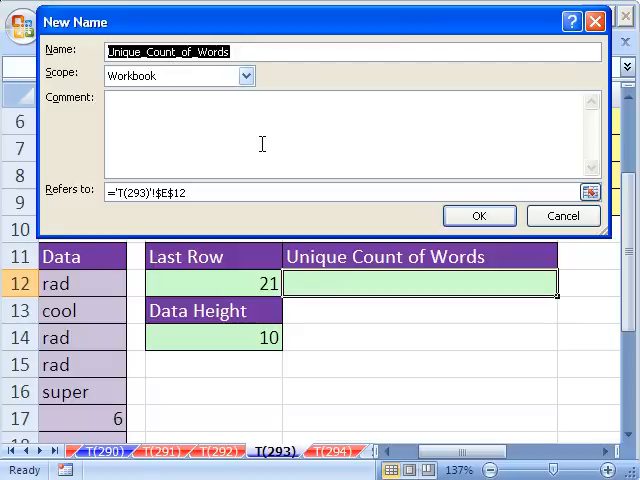
type("UC")
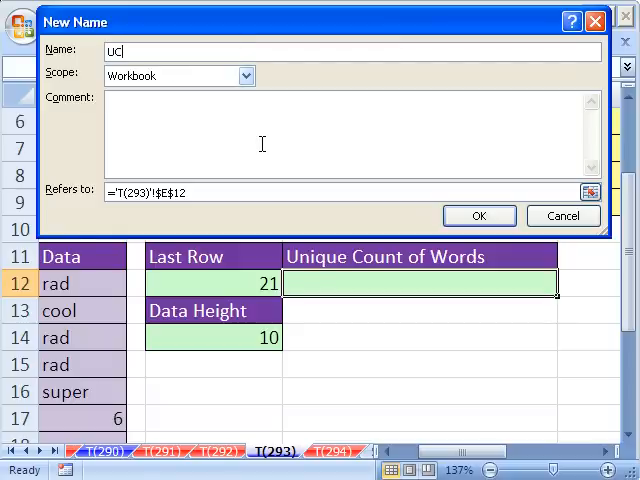
type("W")
left_click(342, 192)
type("=")
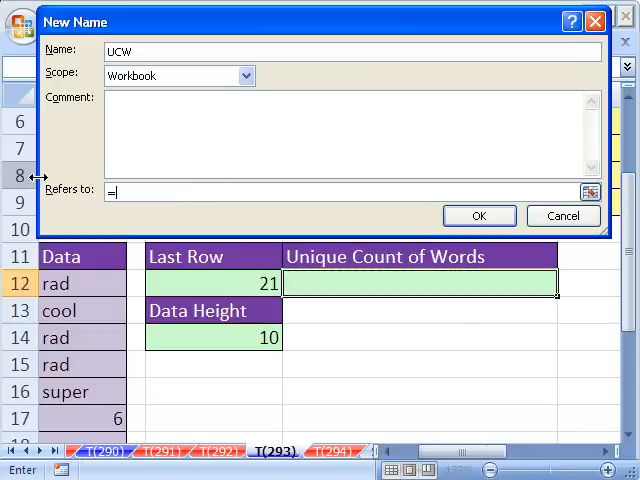
type("offset(")
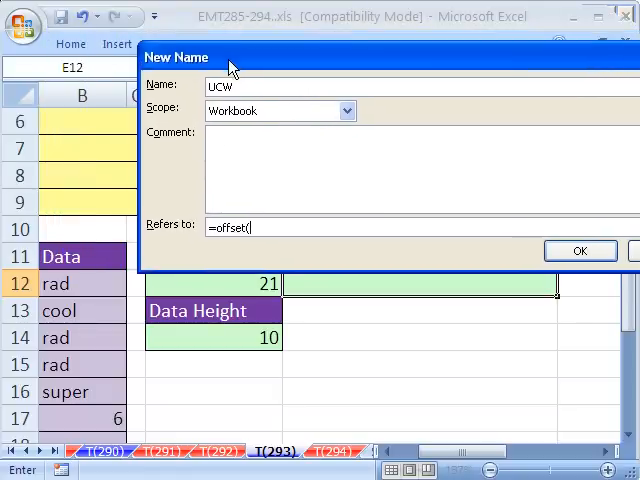
mouse_move(84, 290)
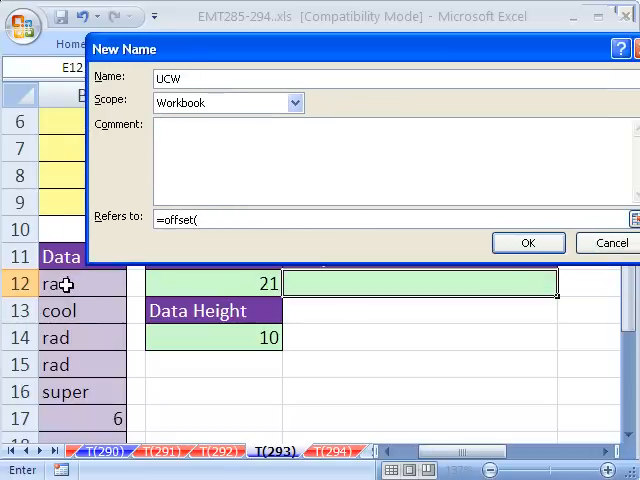
left_click(62, 284)
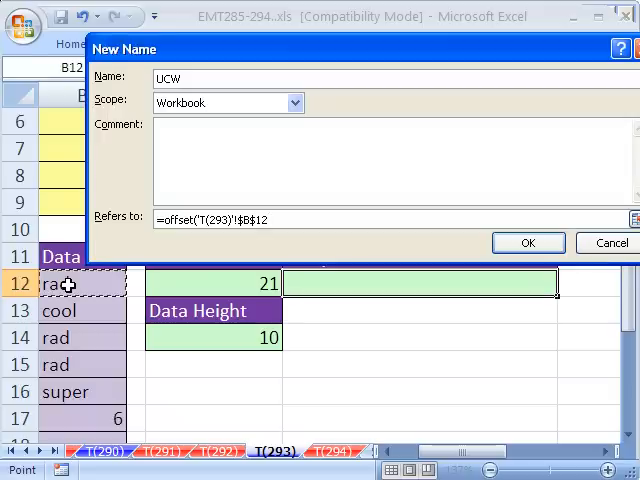
type(",")
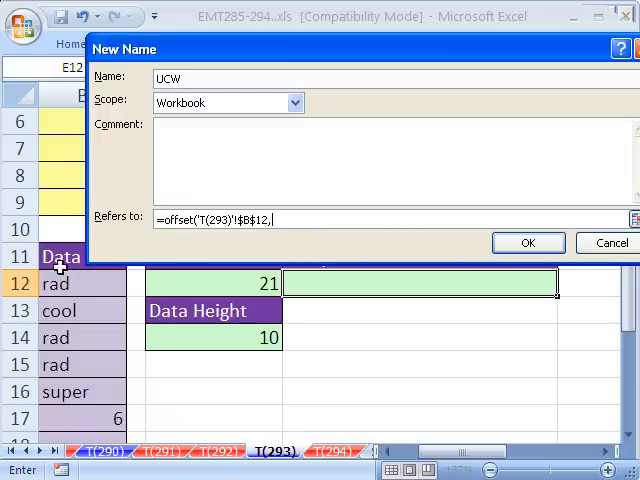
type("0,")
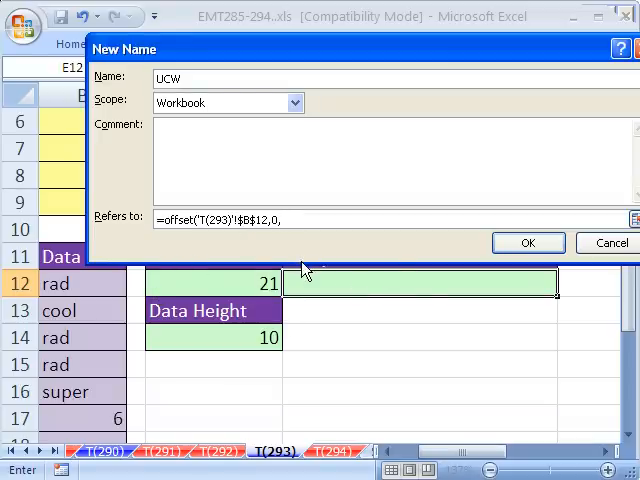
type("0,")
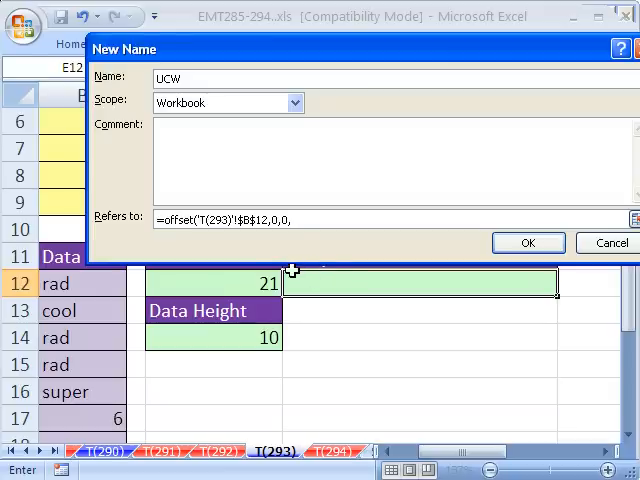
left_click(213, 337)
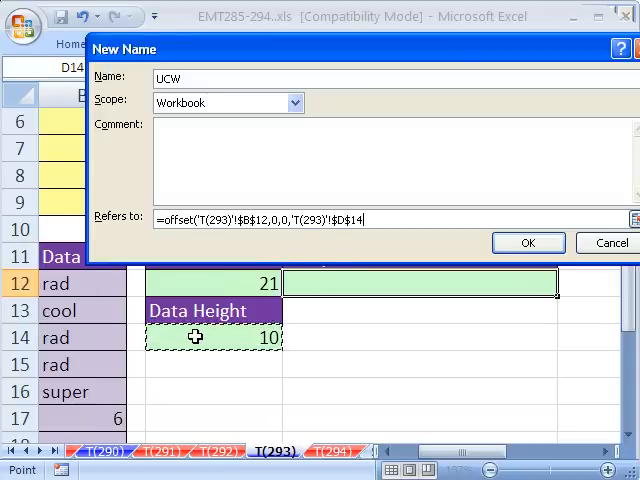
type(",")
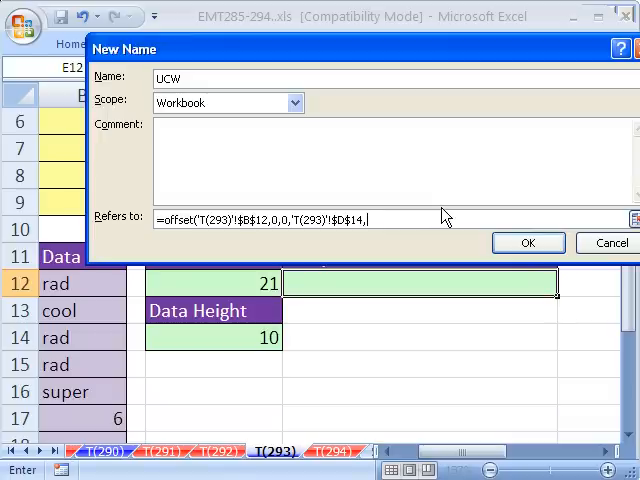
type("1)")
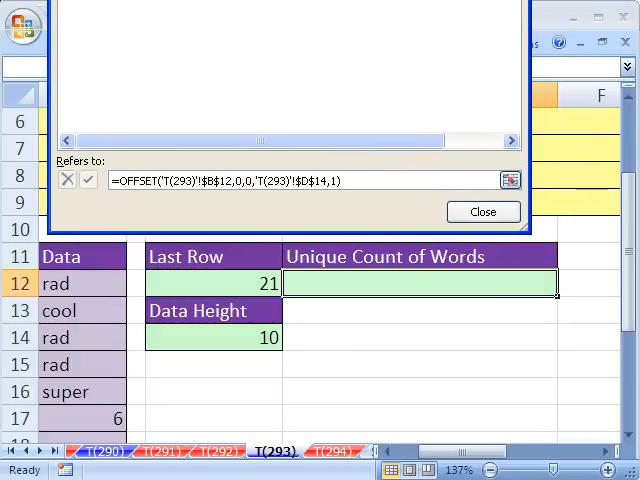
Review the cells UCW covers in Name Manager, close it, and select E12
left_click(483, 211)
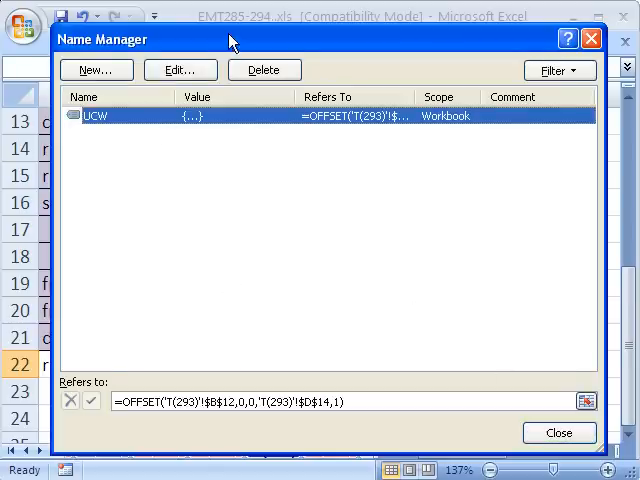
left_click(559, 432)
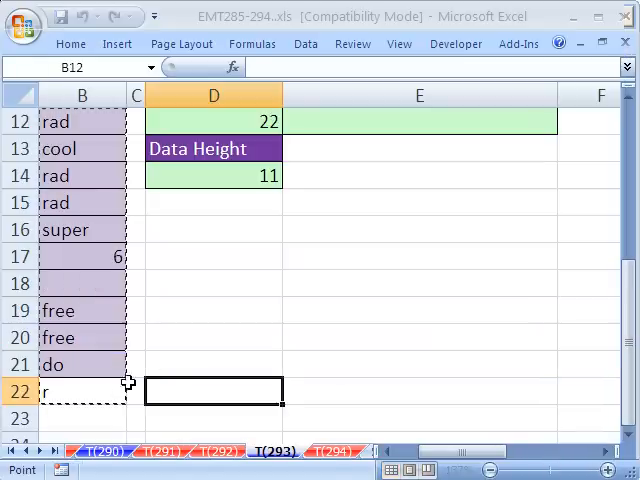
mouse_move(533, 173)
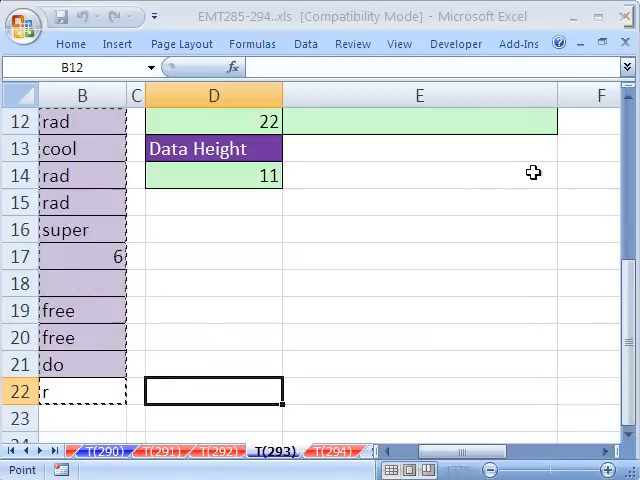
left_click(82, 391)
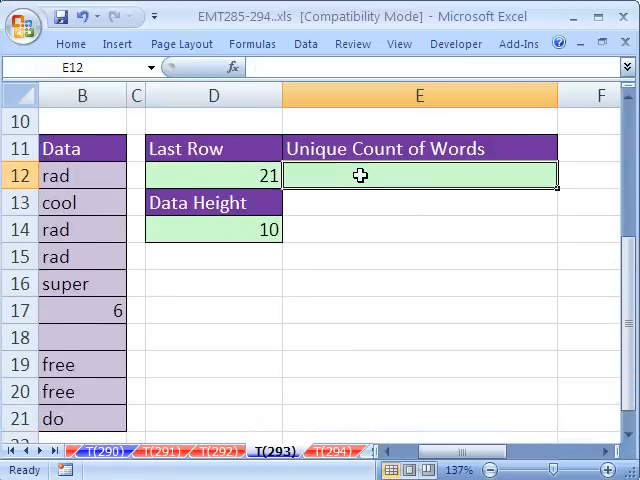
Type =SUMPRODUCT(ISTEXT( in E12, accepting the ISTEXT autocomplete suggestion
type("=sump")
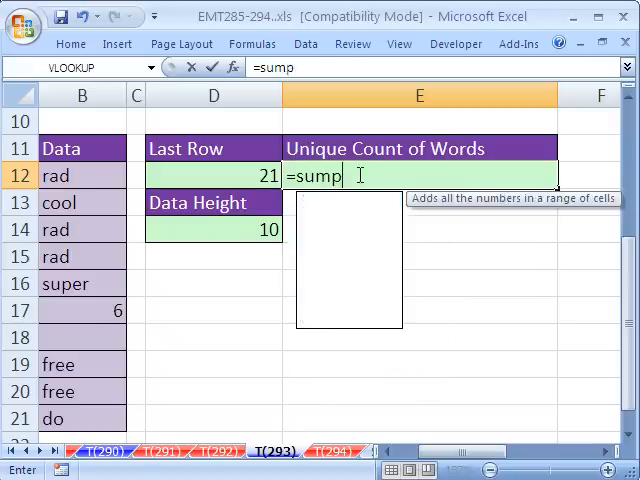
type("SUMPRODUCT(")
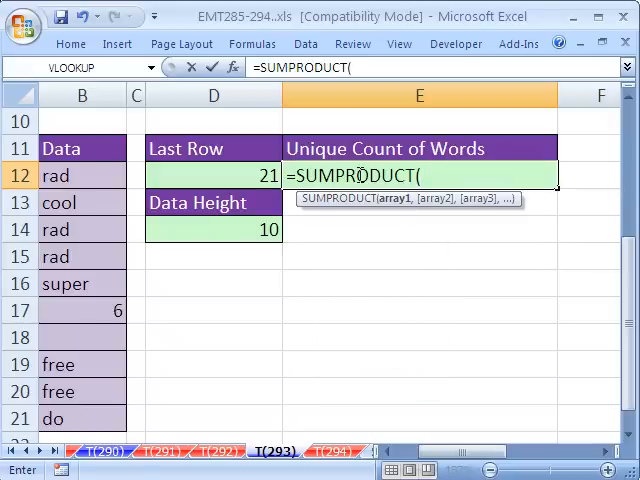
mouse_move(400, 210)
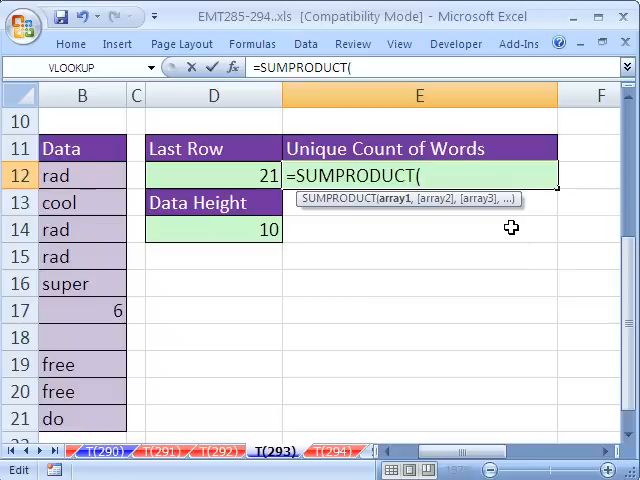
type("i")
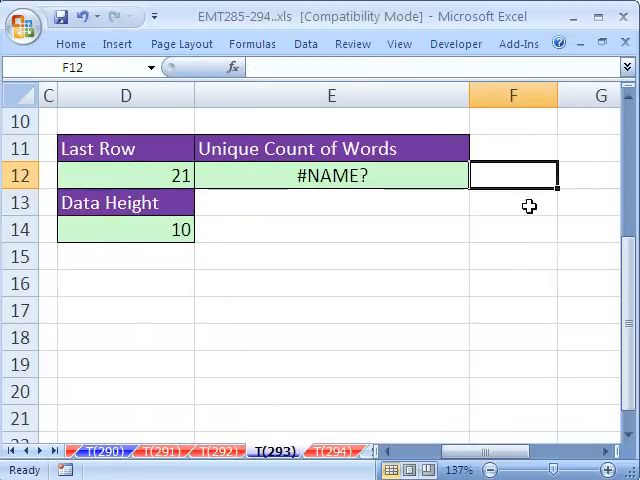
type("=SUMPRODUCT(istexty")
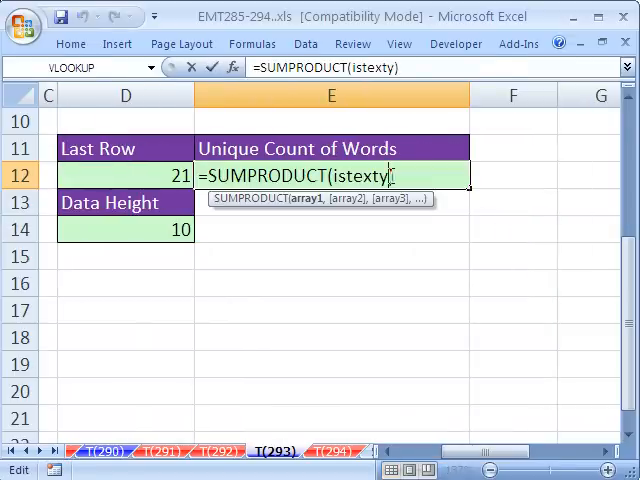
key("backspace")
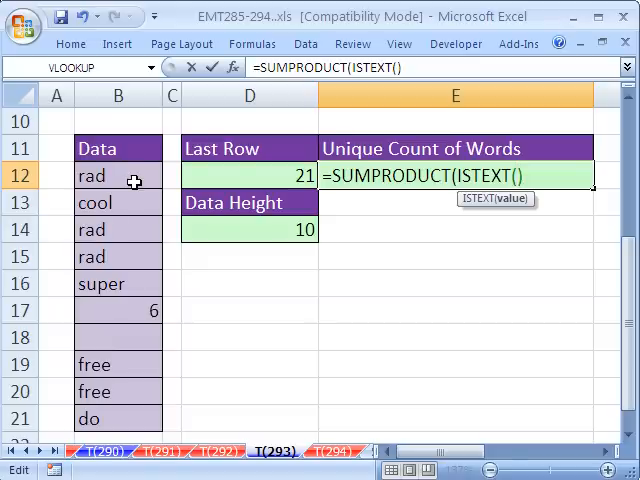
Paste UCW via F3 into ISTEXT and COUNTIF, giving =SUMPRODUCT(ISTEXT(UCW)*(1/COUNTIF(UCW,
key("f3")
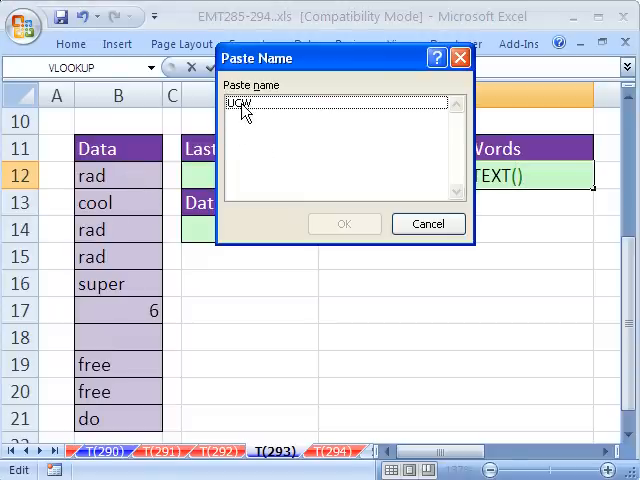
left_click(344, 223)
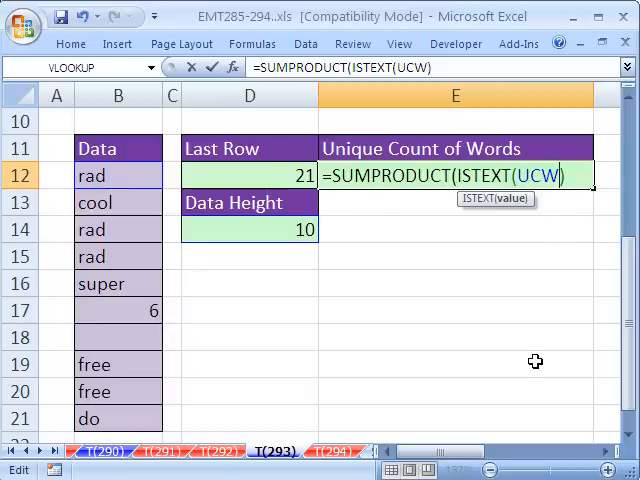
type("*")
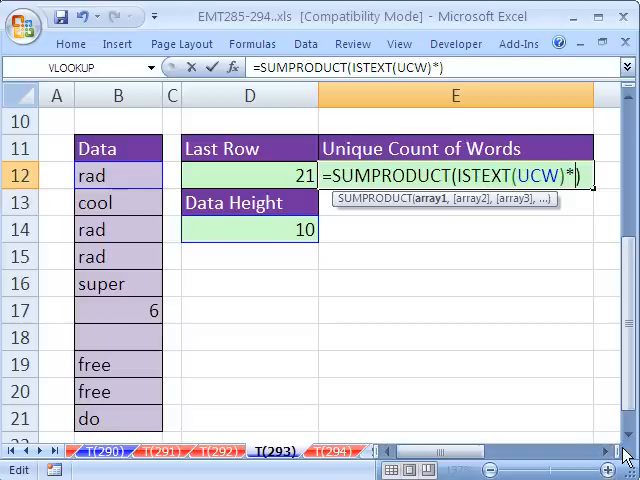
type("(1/COUNTIF(")
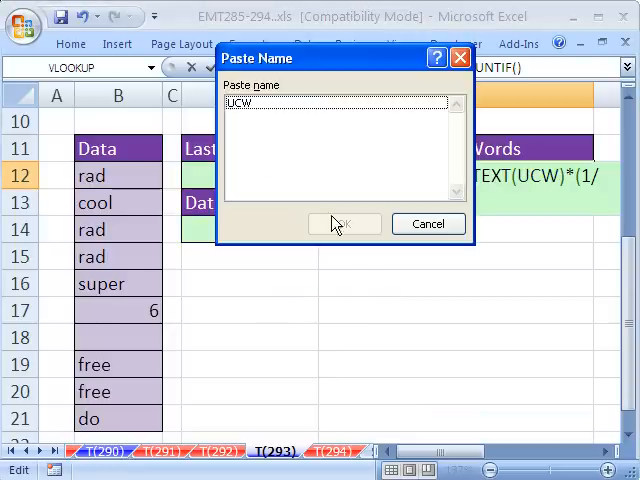
left_click(344, 223)
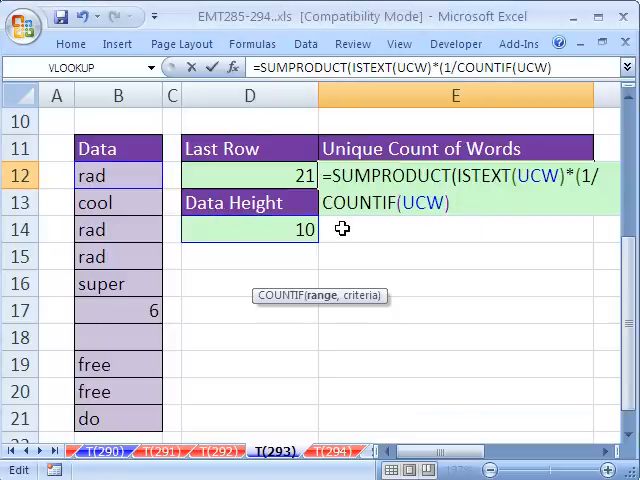
type(",")
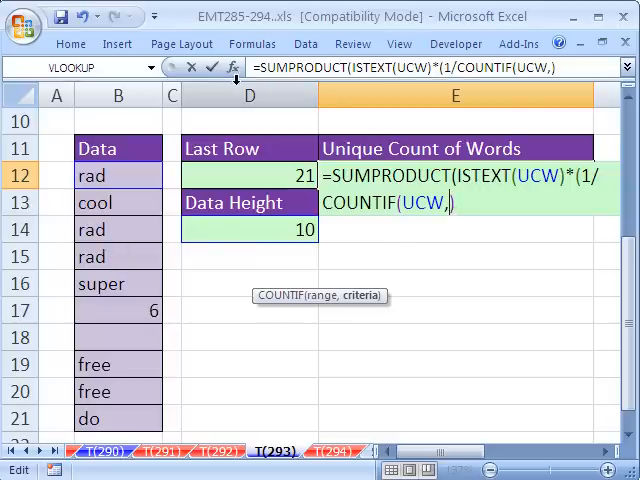
Type UCW))) as the COUNTIF criteria and enter the formula, returning #DIV/0!
type("UCW)))")
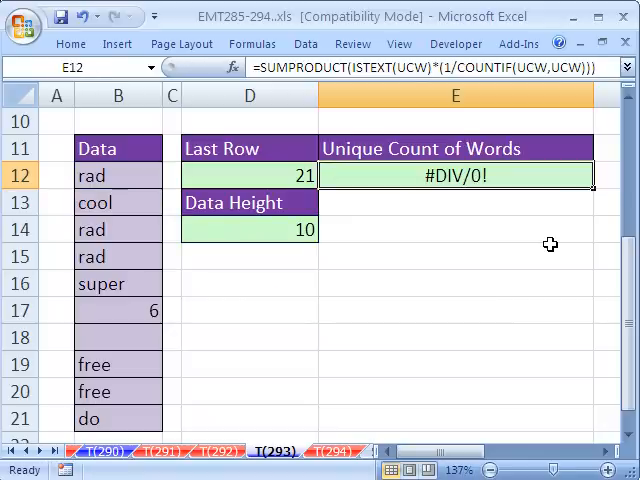
mouse_move(124, 341)
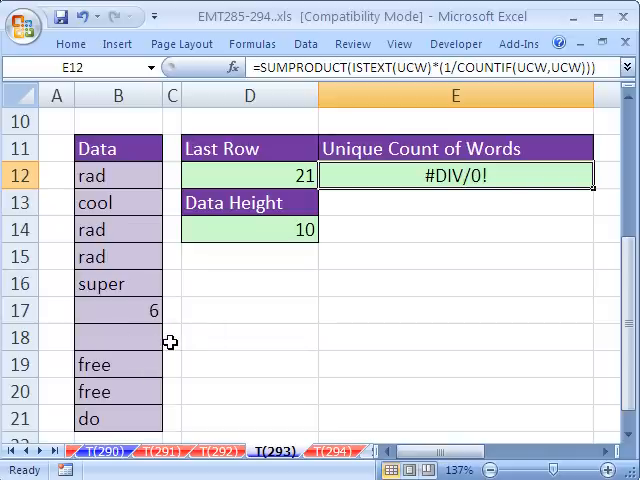
Append &"" to the second UCW in E12's formula, making the count 5
double_click(455, 175)
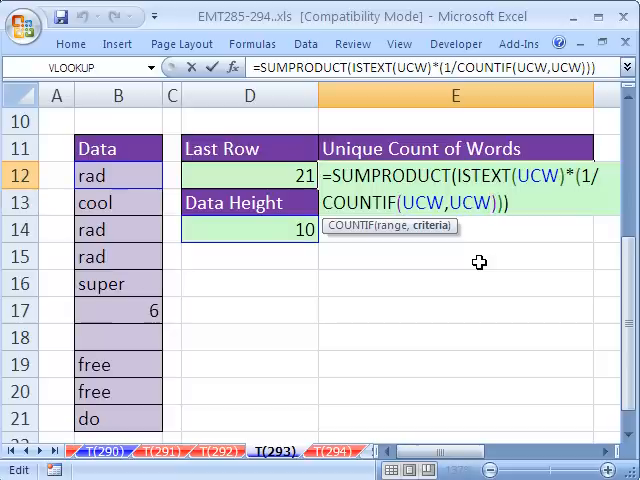
type("&")
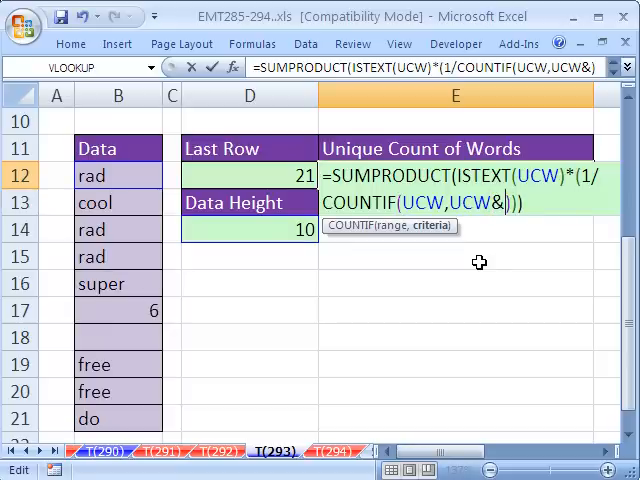
type("\"\"")
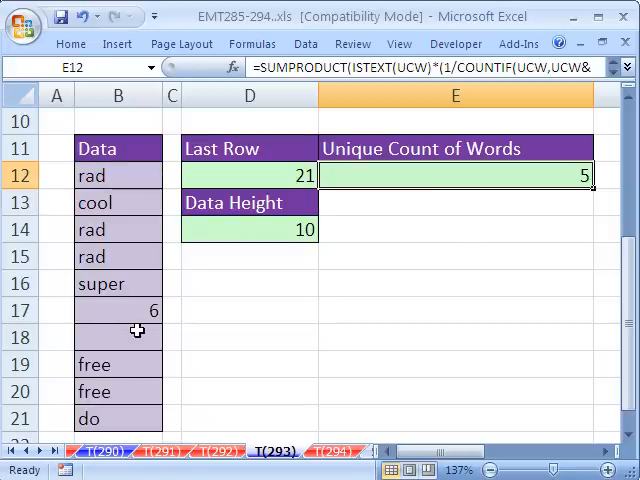
mouse_move(160, 349)
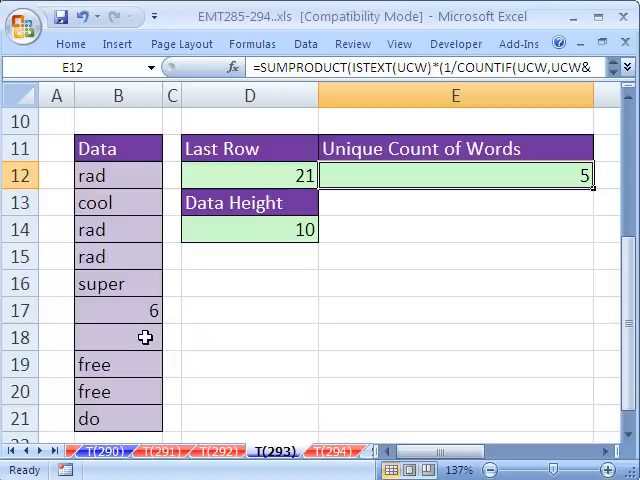
Enter ="" in B18, raising the count to 6, then start revising E12's formula
type("=\"")
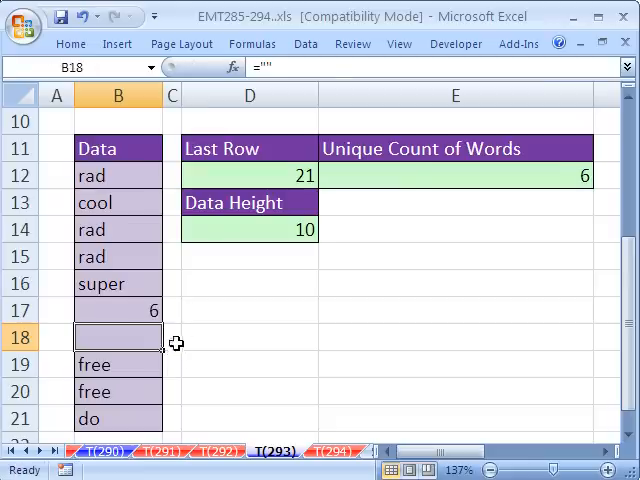
type("=SUMPRODUCT(ISTEXT(UCW)*(1/COUNTIF(UCW,UCW&\"\")))")
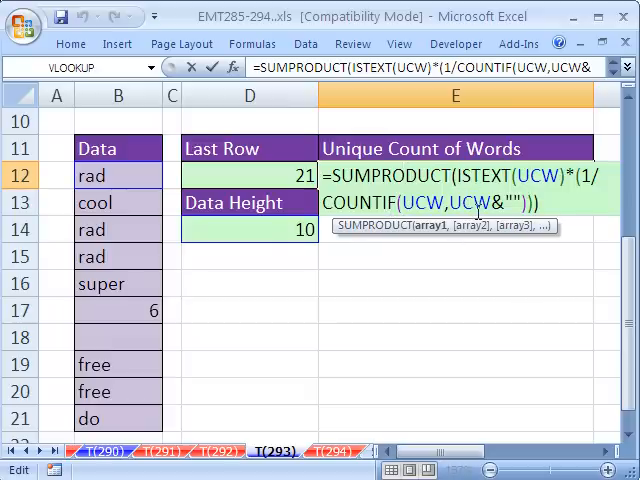
type("(UCW<>\"\"),")
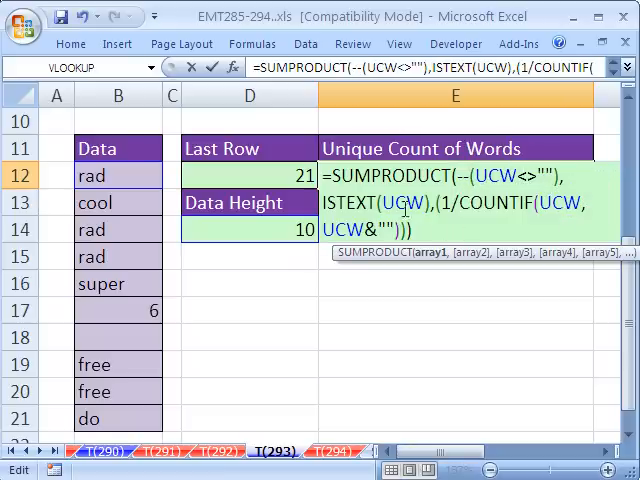
Add the --(UCW<>"") term to the E12 SUMPRODUCT formula so empty-text cells are excluded
type("--")
type("Kips")
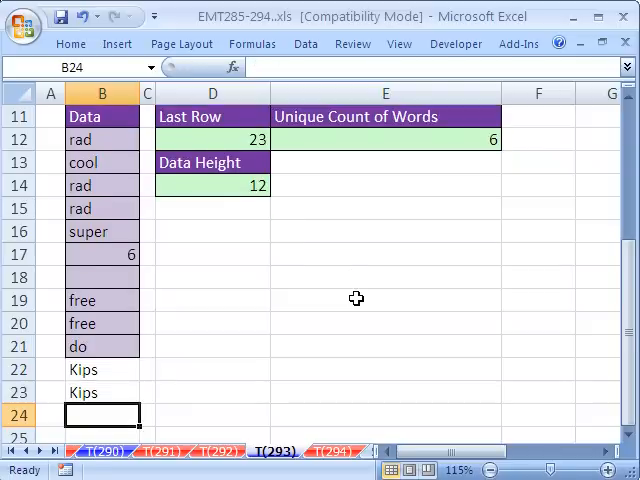
Enter 'Rad' and 'super' below the data so the unique count rises to 7
type("Rad")
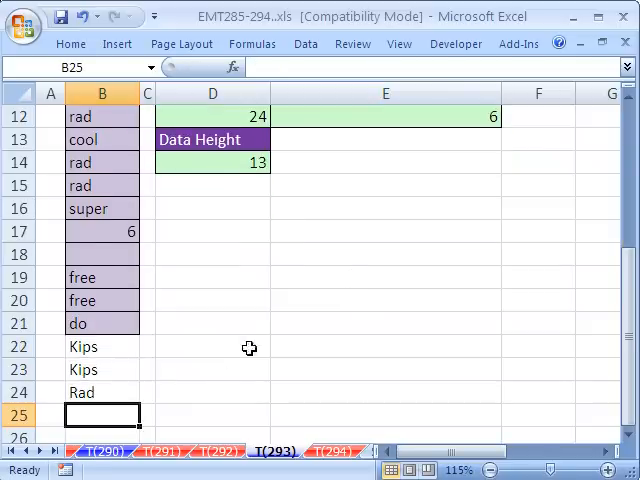
type("super")
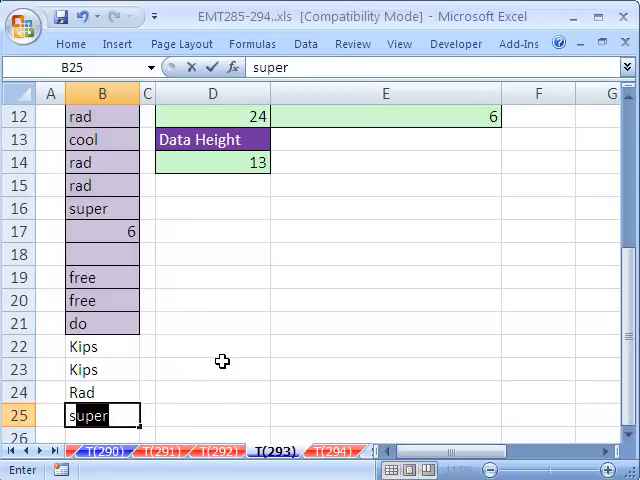
type("sssss")
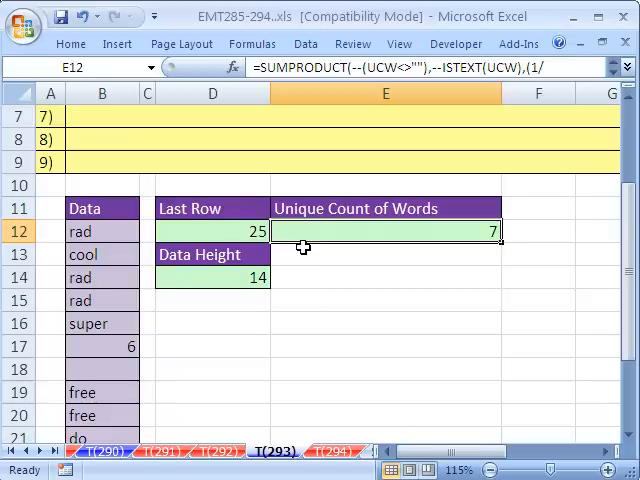
mouse_move(503, 396)
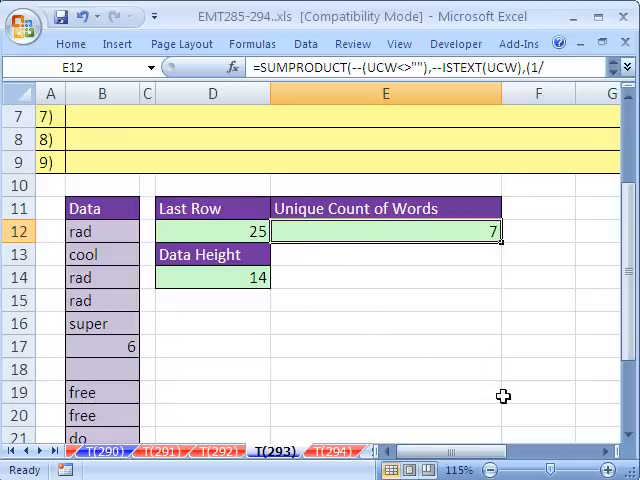